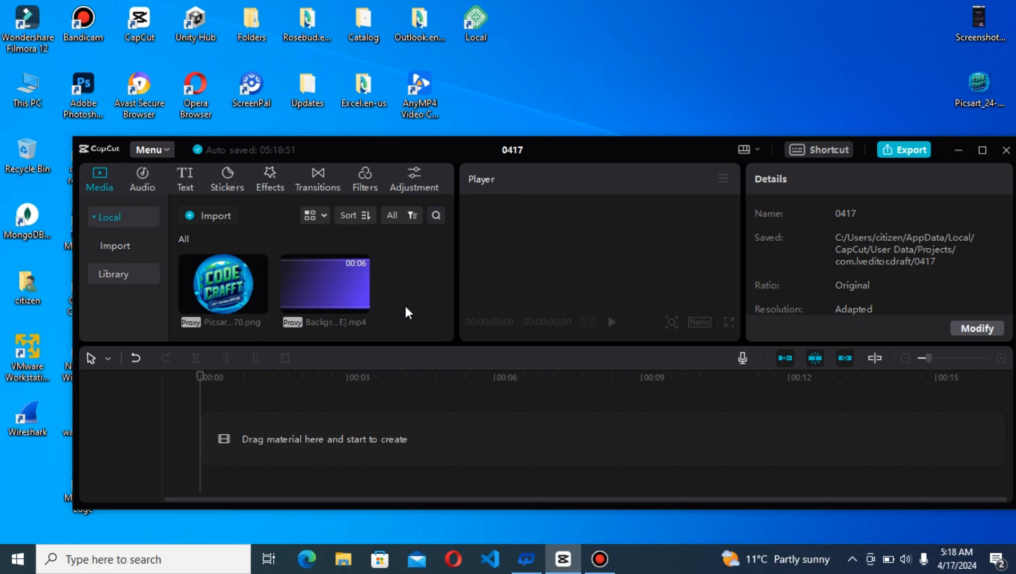
{"action": "mouse_move", "coordinate": [762, 218]}
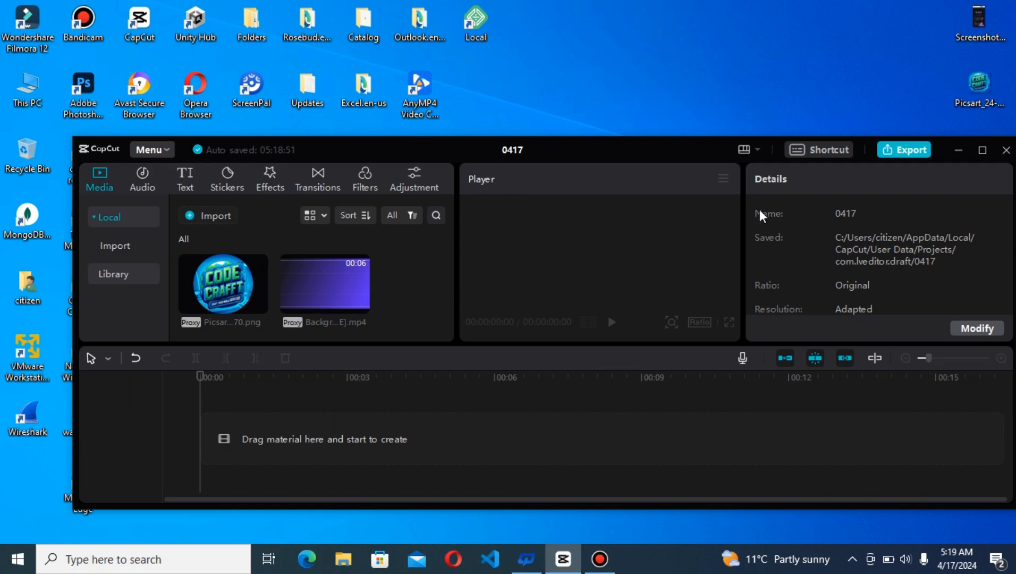
Shrink the logo to 62% with its corner handle, ready to sit at Y 1699 above the frame.
{"action": "left_click", "coordinate": [983, 149]}
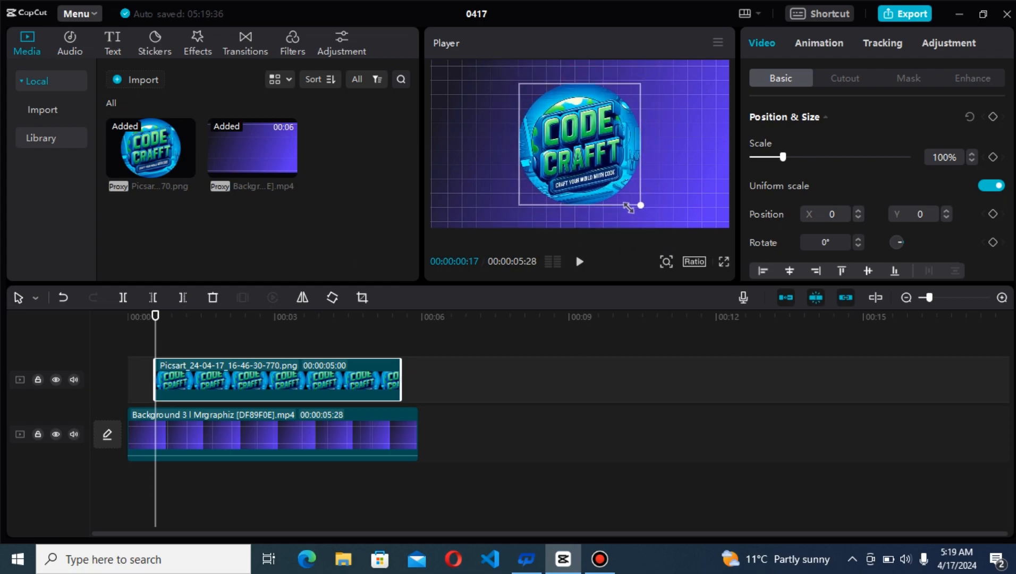
{"action": "left_click_drag", "start_coordinate": [640, 207], "coordinate": [631, 196]}
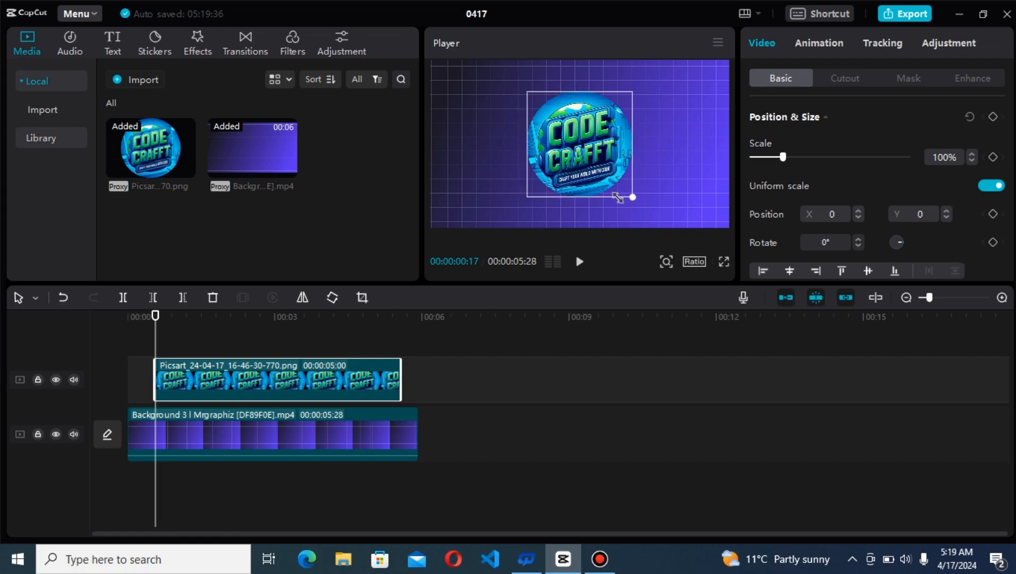
{"action": "left_click_drag", "start_coordinate": [632, 197], "coordinate": [630, 194]}
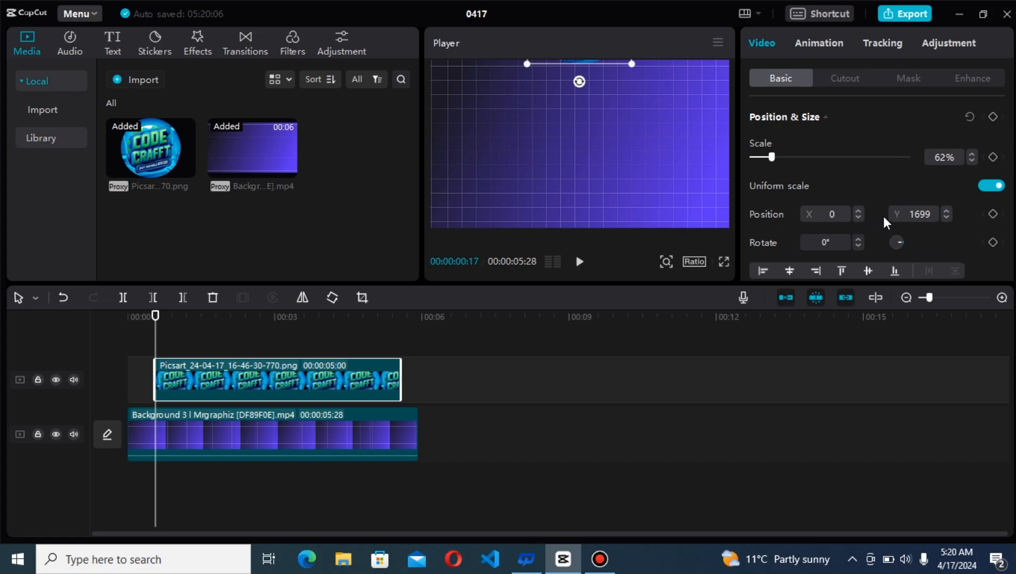
{"action": "mouse_move", "coordinate": [931, 214]}
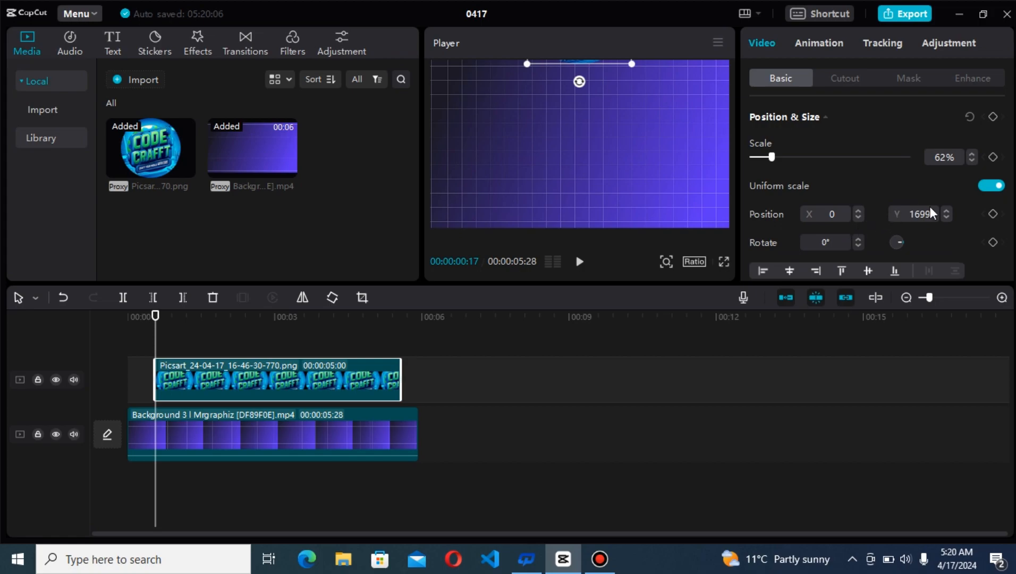
{"action": "mouse_move", "coordinate": [838, 105]}
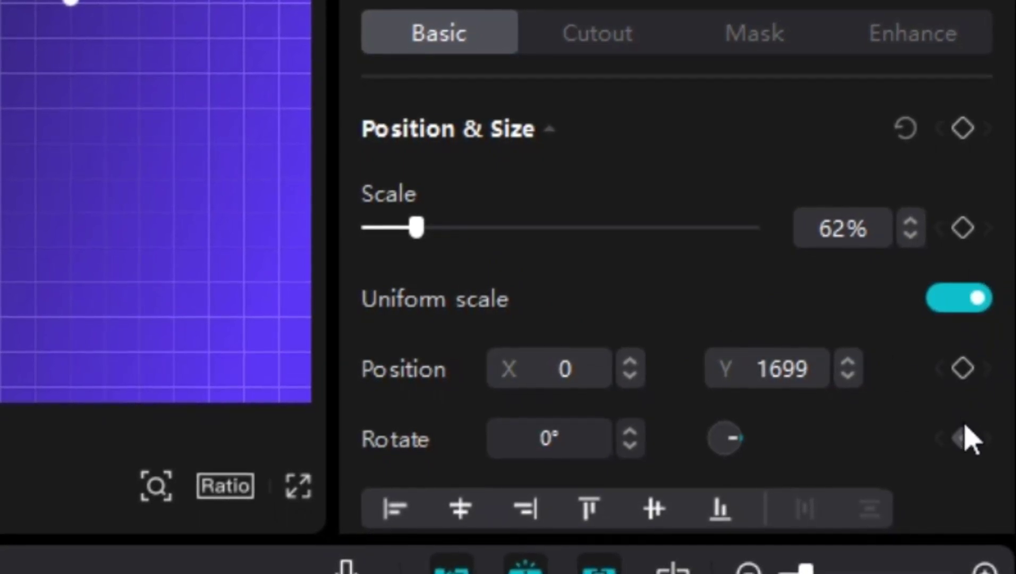
{"action": "mouse_move", "coordinate": [961, 368]}
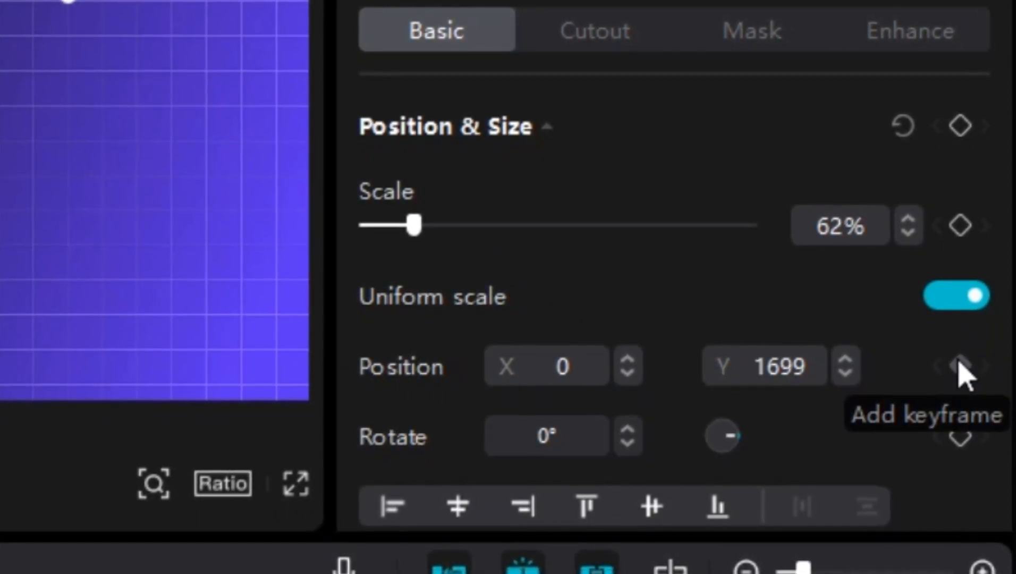
Record the logo's off-top starting position as a Position keyframe.
{"action": "left_click", "coordinate": [961, 366]}
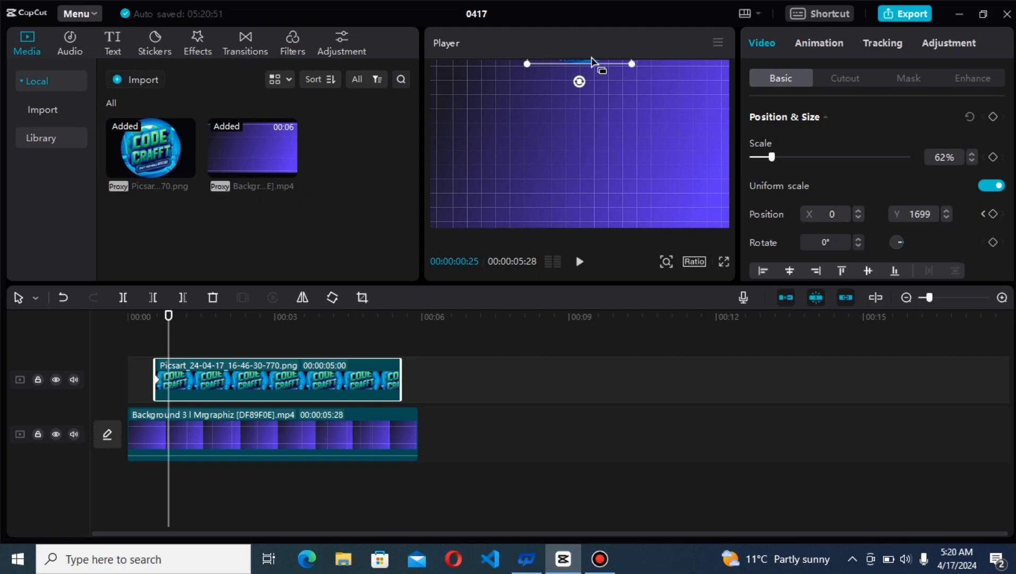
{"action": "mouse_move", "coordinate": [591, 59]}
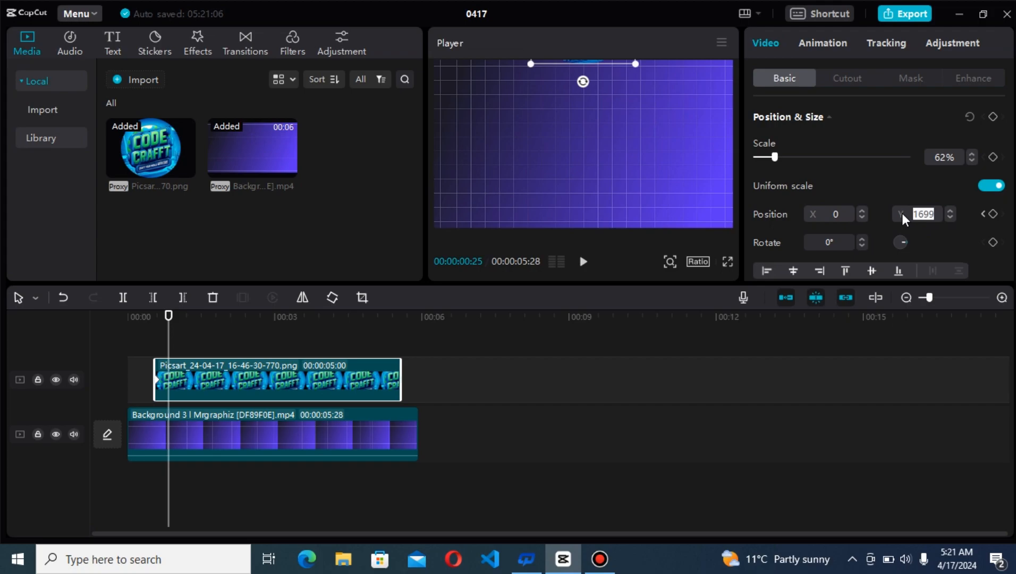
Set Position Y to bring the logo into frame, then enlarge it to 77% with the corner handle.
{"action": "type", "text": "99"}
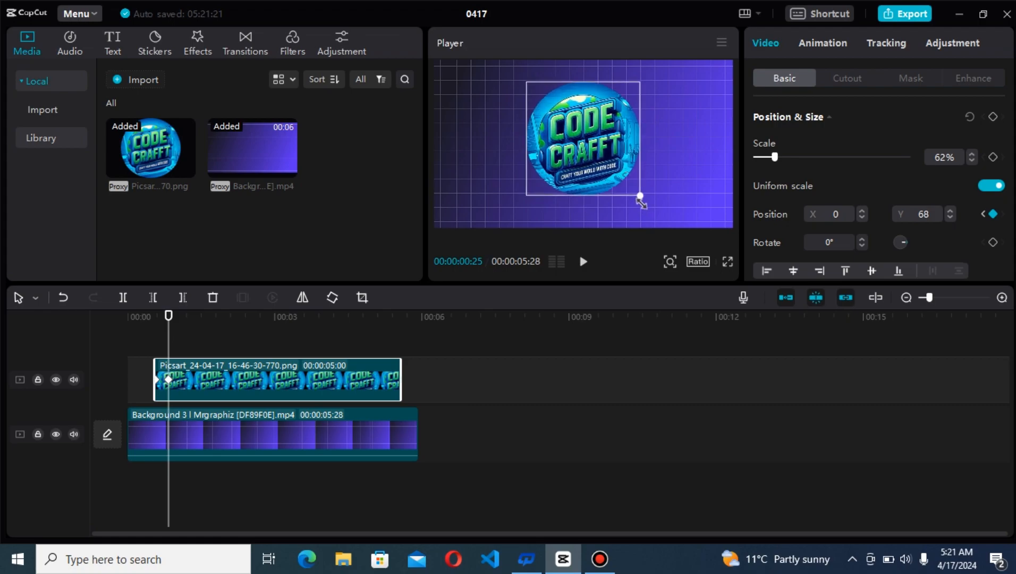
{"action": "left_click_drag", "start_coordinate": [640, 197], "coordinate": [655, 211]}
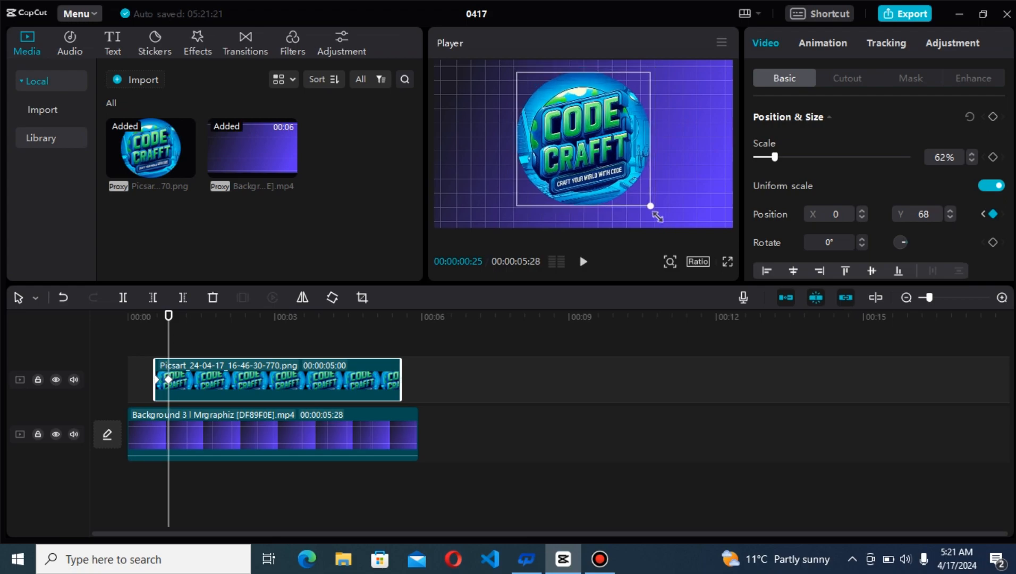
{"action": "left_click_drag", "start_coordinate": [650, 206], "coordinate": [647, 203]}
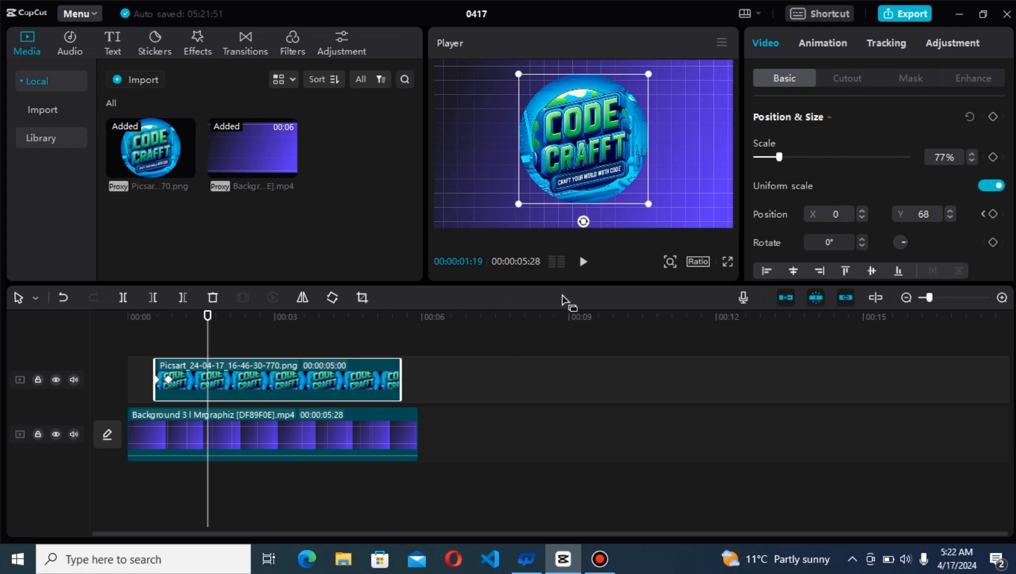
{"action": "mouse_move", "coordinate": [652, 307]}
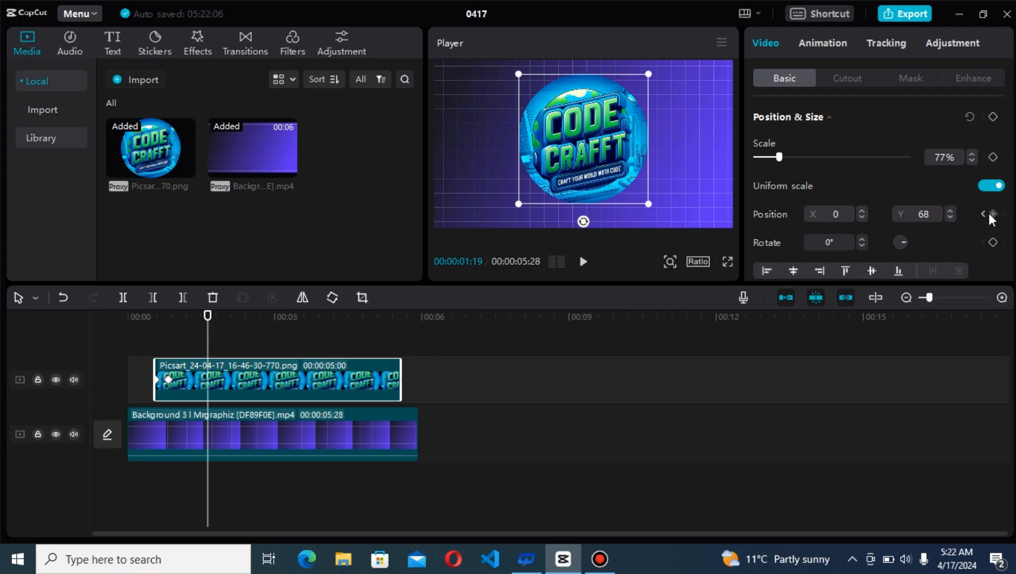
{"action": "mouse_move", "coordinate": [992, 214]}
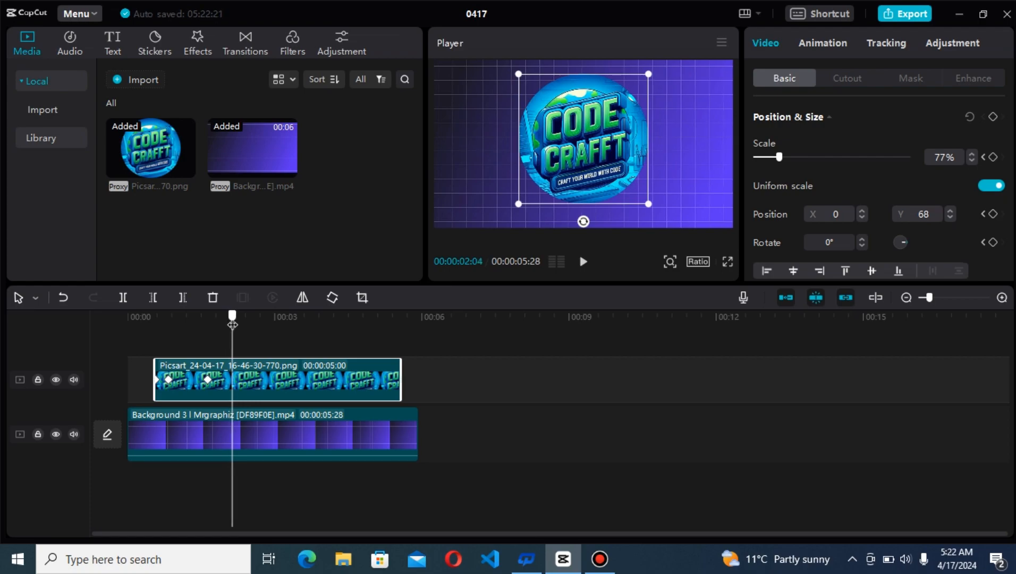
{"action": "mouse_move", "coordinate": [995, 213]}
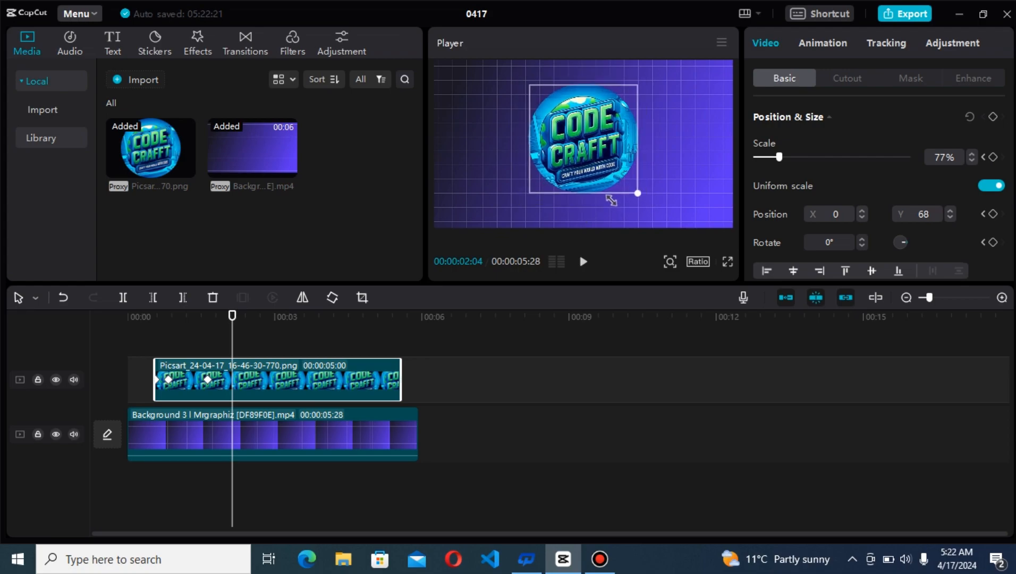
Shrink the logo to about 35% and move it to the top-right corner at the later keyframe.
{"action": "left_click_drag", "start_coordinate": [636, 194], "coordinate": [615, 170]}
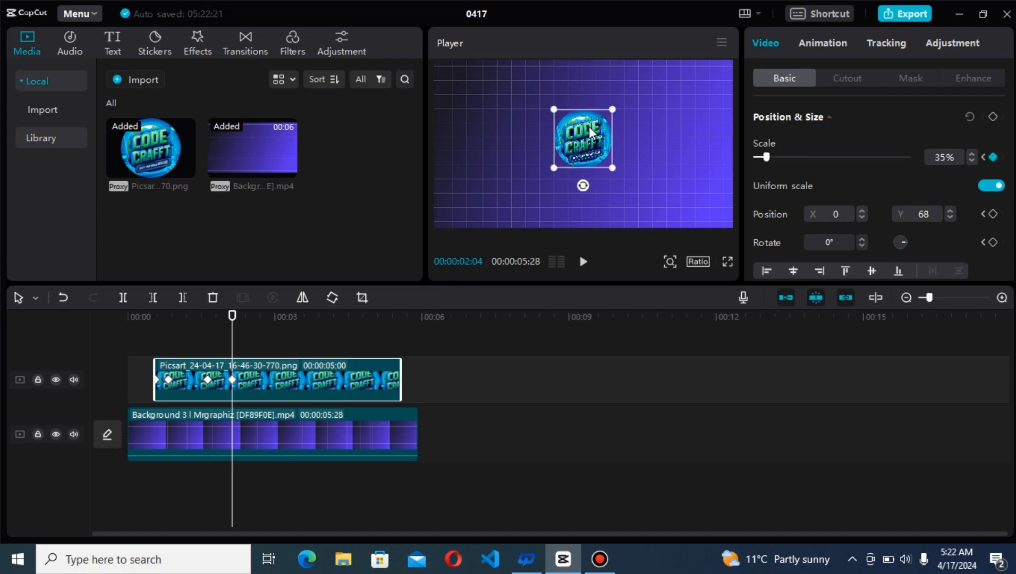
{"action": "left_click_drag", "start_coordinate": [583, 138], "coordinate": [660, 99]}
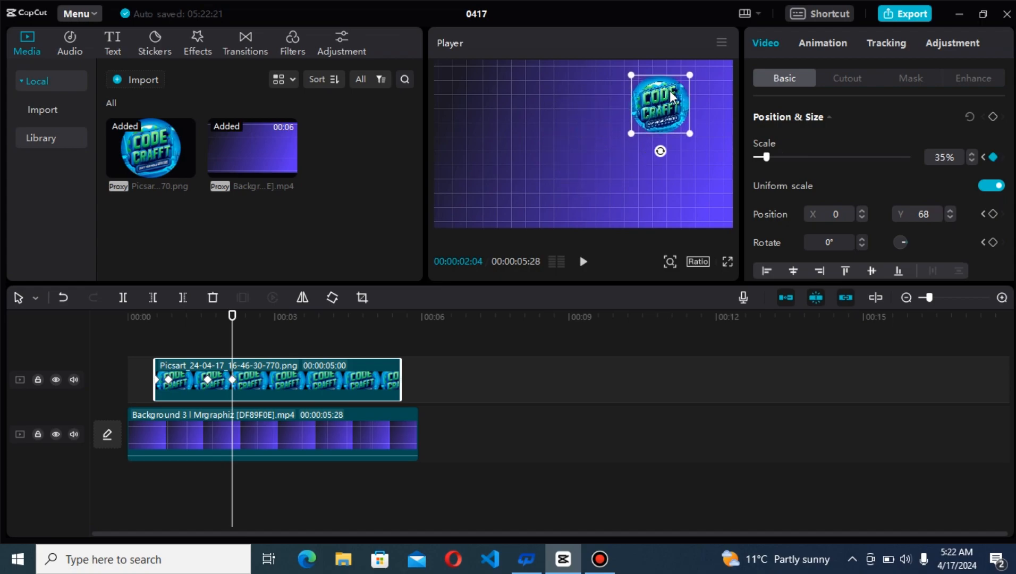
{"action": "left_click_drag", "start_coordinate": [660, 102], "coordinate": [702, 90]}
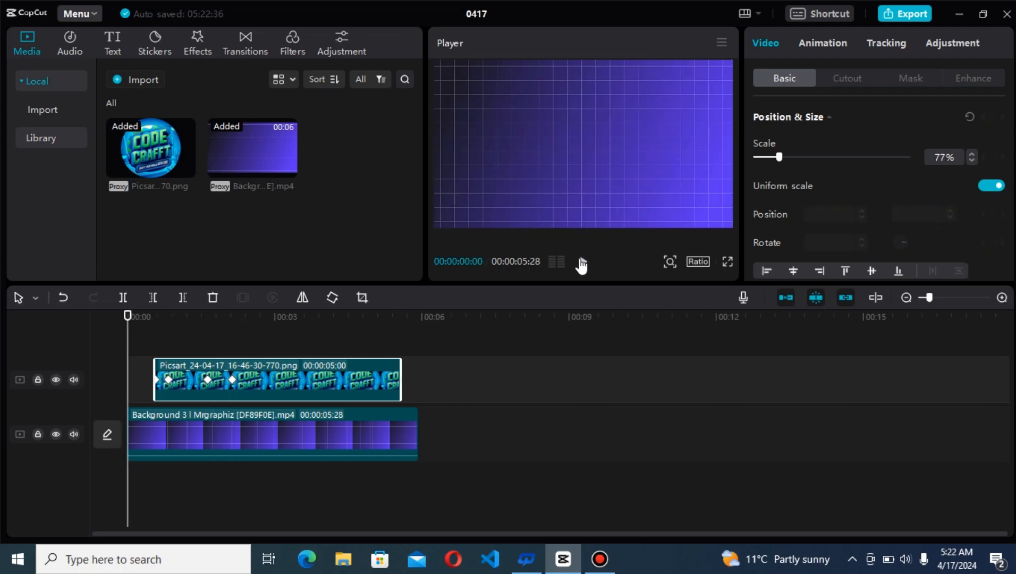
{"action": "left_click", "coordinate": [203, 316]}
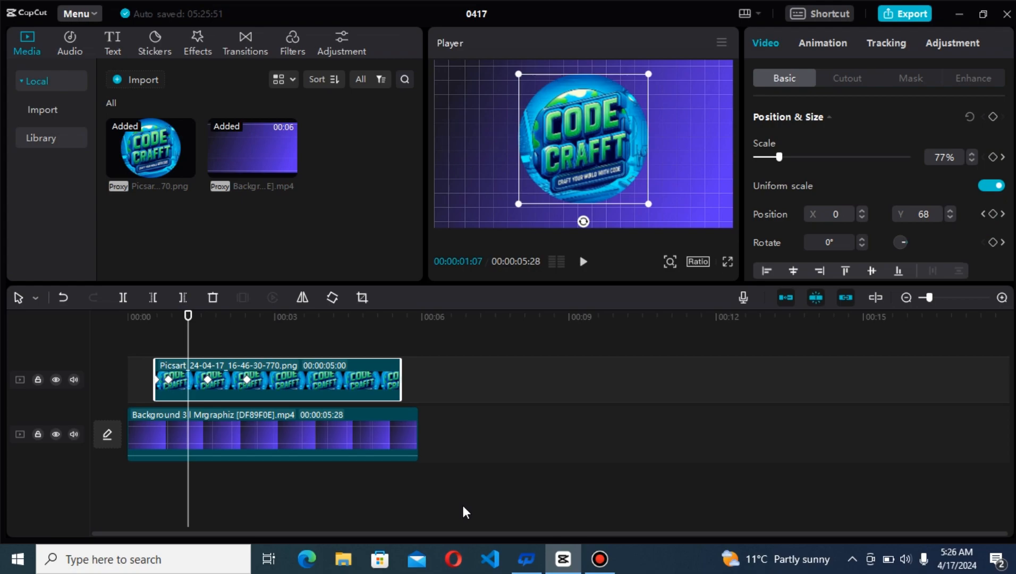
{"action": "mouse_move", "coordinate": [189, 375]}
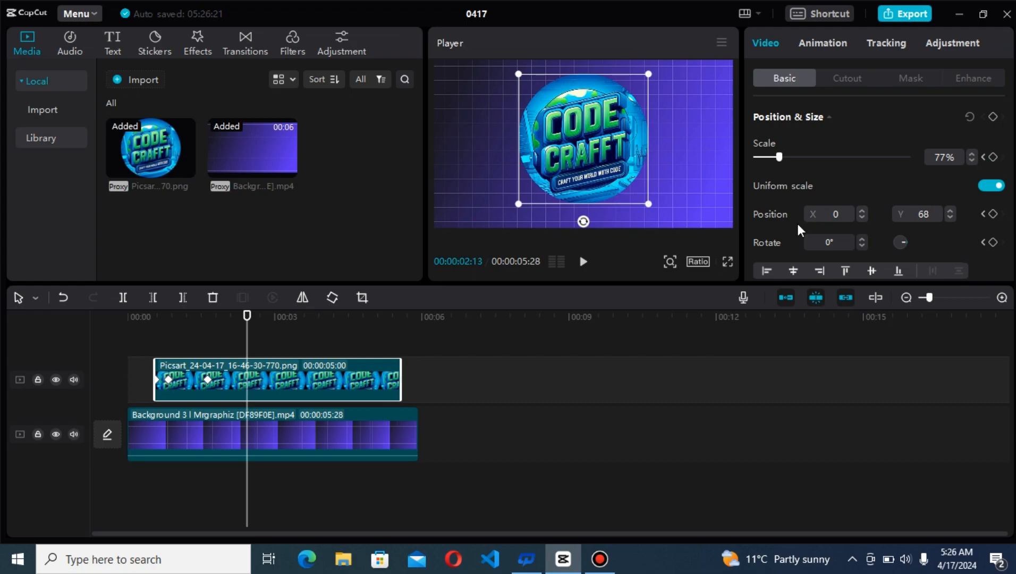
{"action": "mouse_move", "coordinate": [582, 211]}
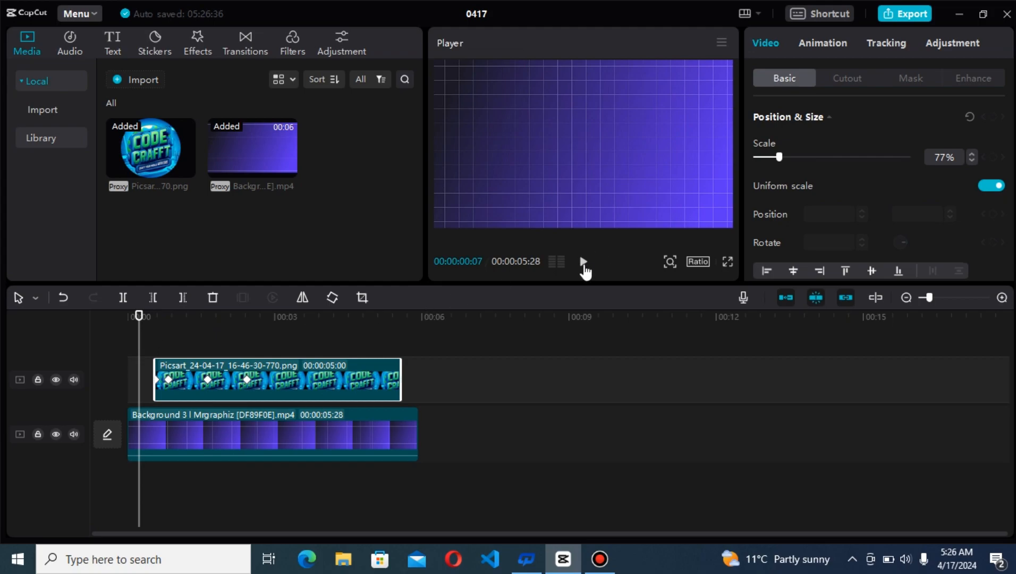
Preview the animation from the start before keyframing the 360° rotation.
{"action": "left_click", "coordinate": [583, 261]}
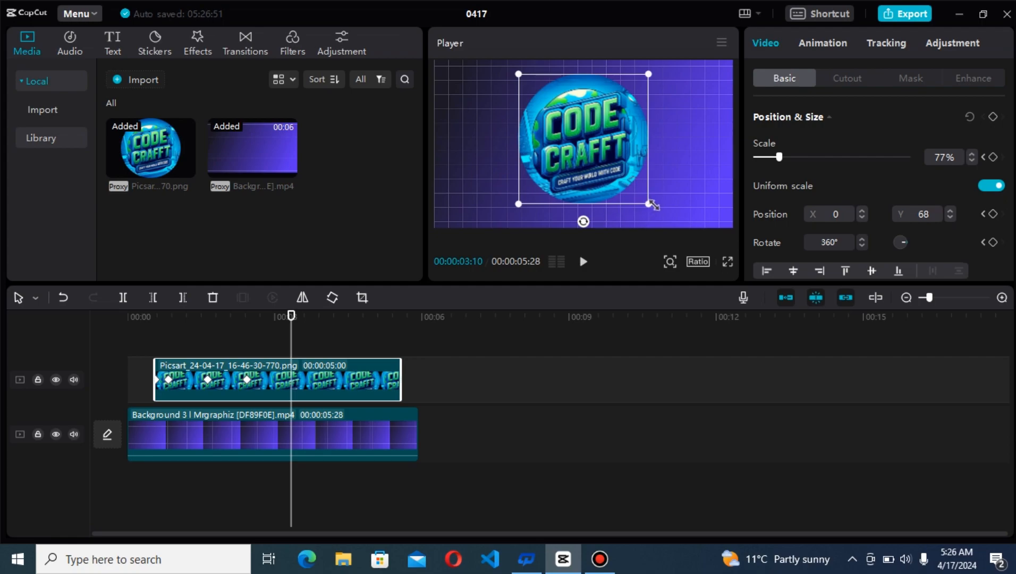
Adjust the logo with its corner handle and play the finished animation from the beginning.
{"action": "left_click_drag", "start_coordinate": [648, 203], "coordinate": [615, 172]}
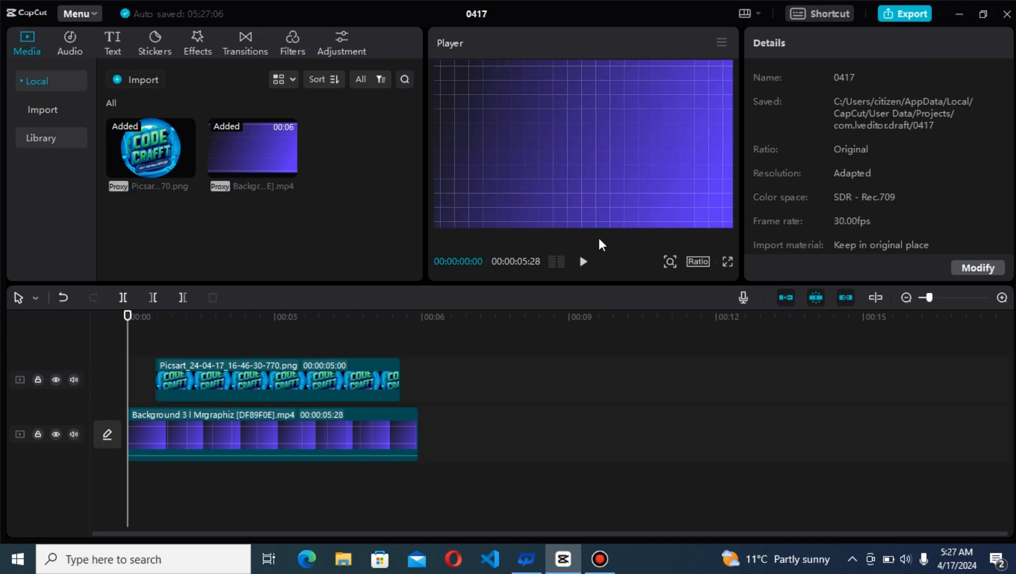
{"action": "left_click", "coordinate": [583, 261]}
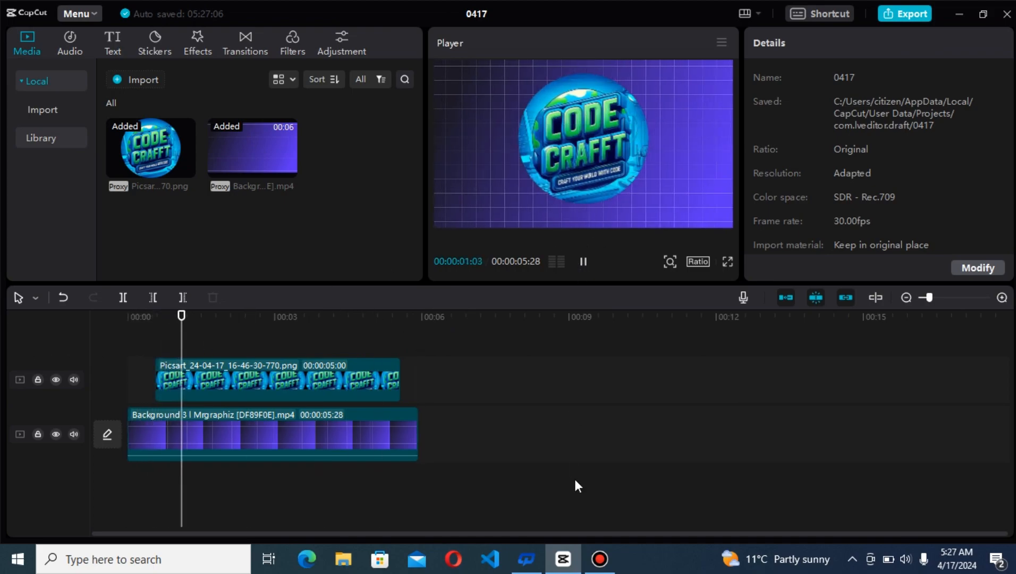